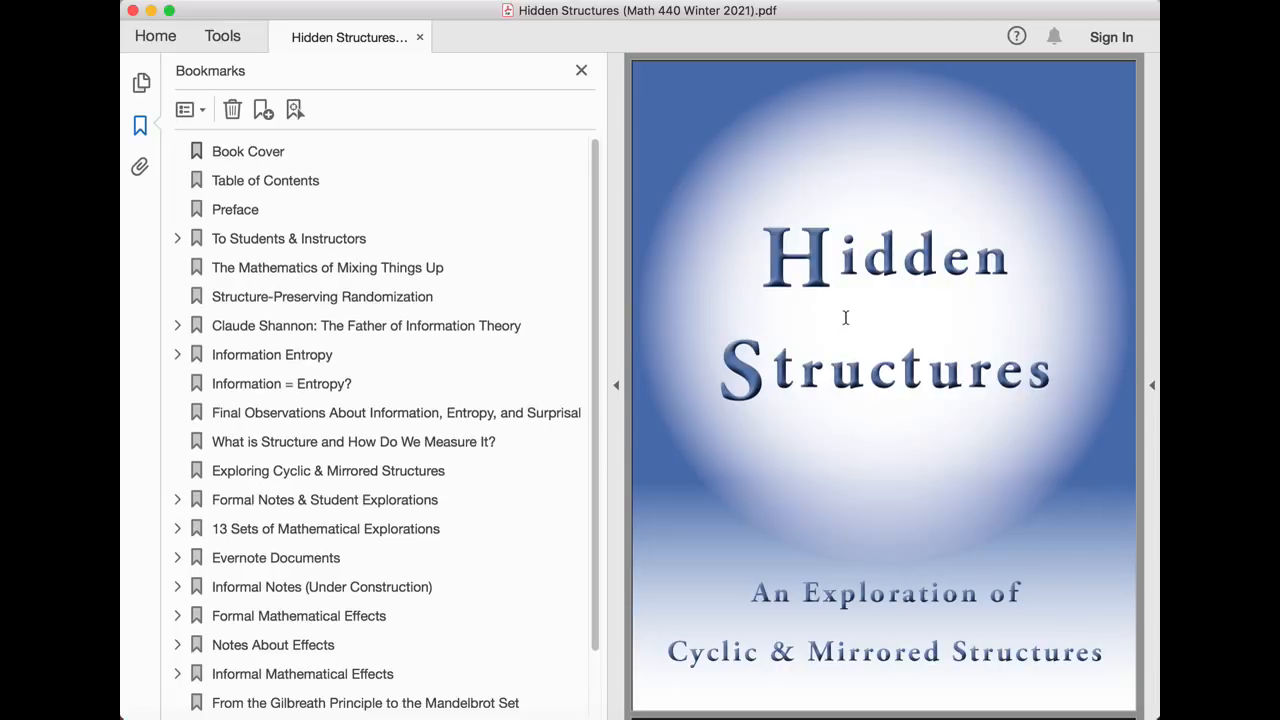
pyautogui.moveTo(850, 324)
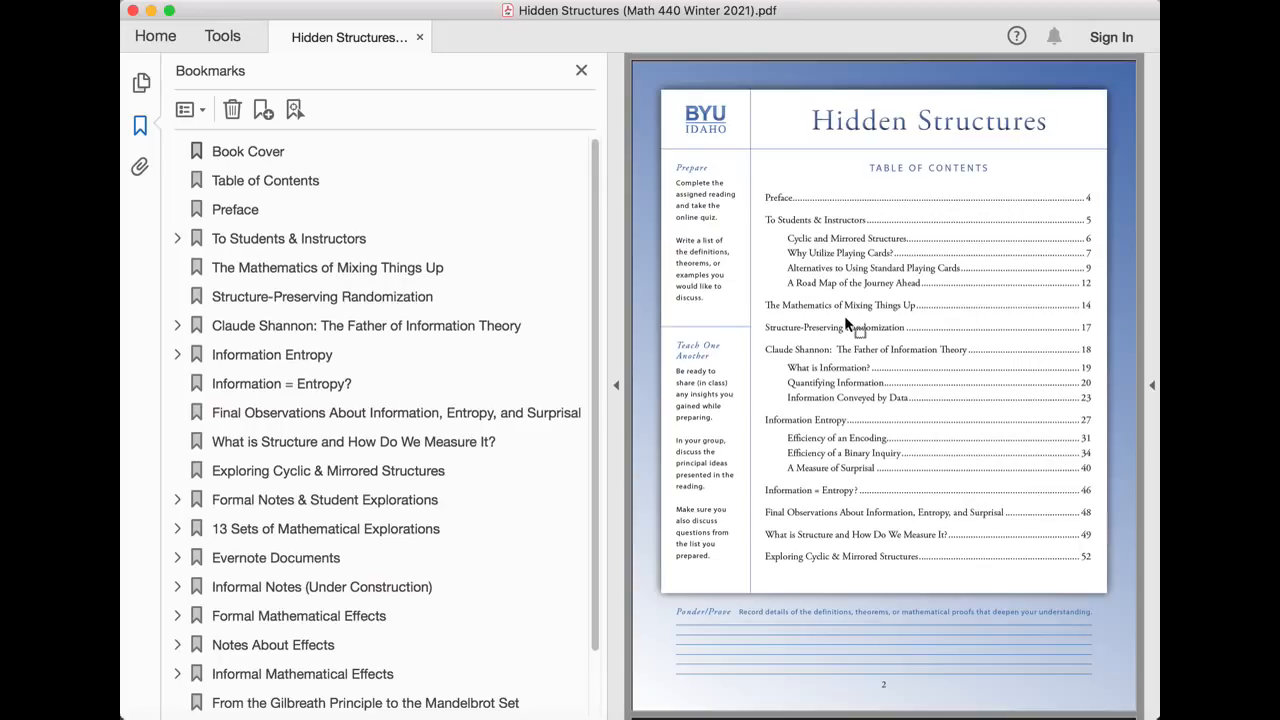
pyautogui.moveTo(444, 38)
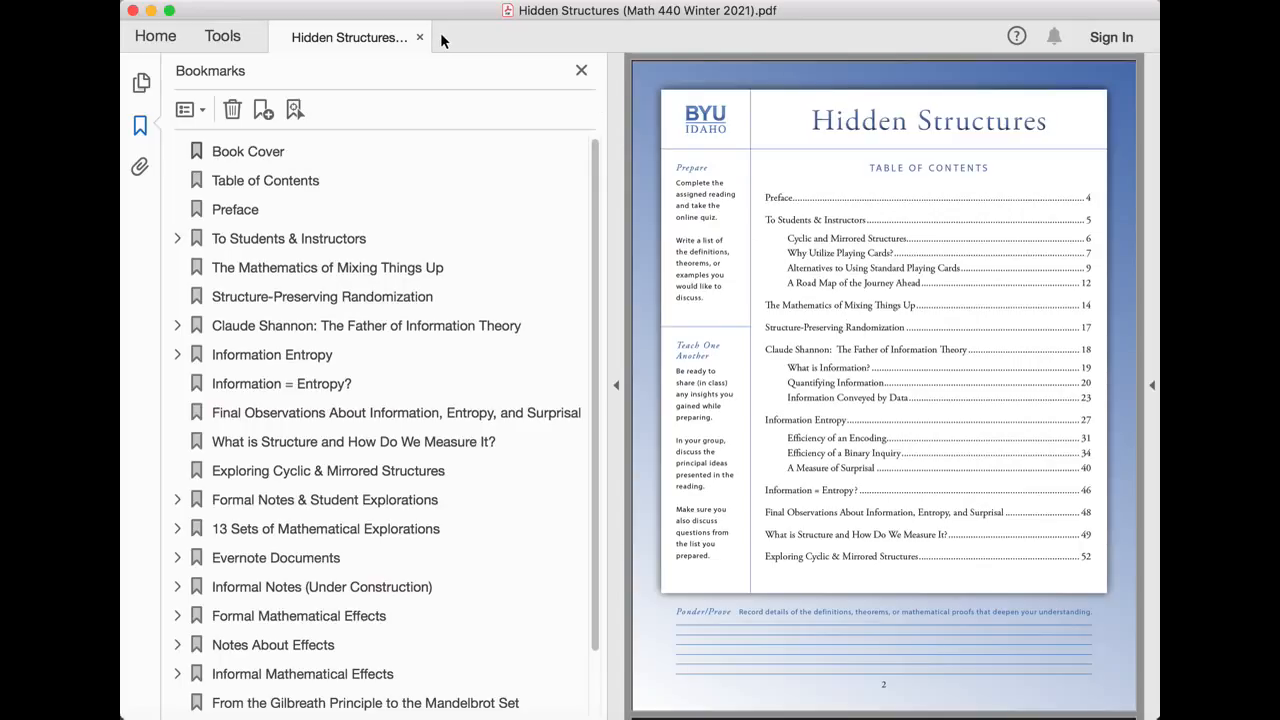
pyautogui.scroll(-3)
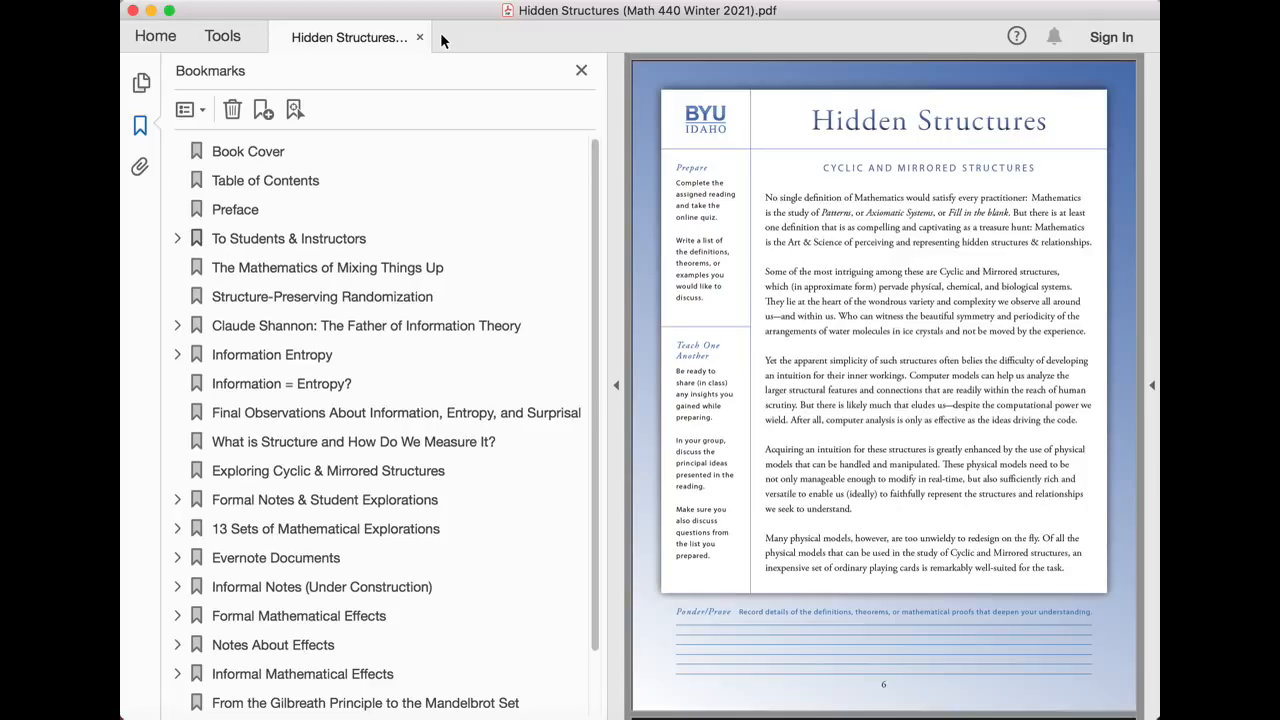
pyautogui.scroll(-3)
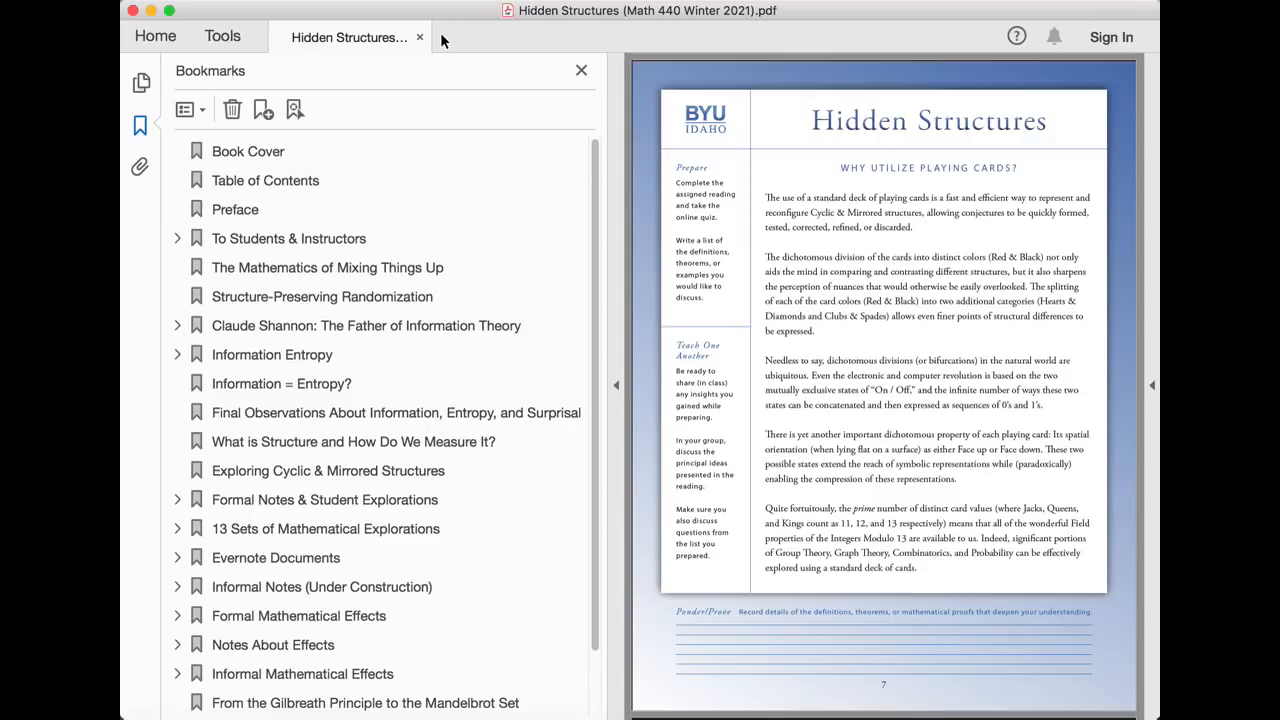
pyautogui.scroll(-3)
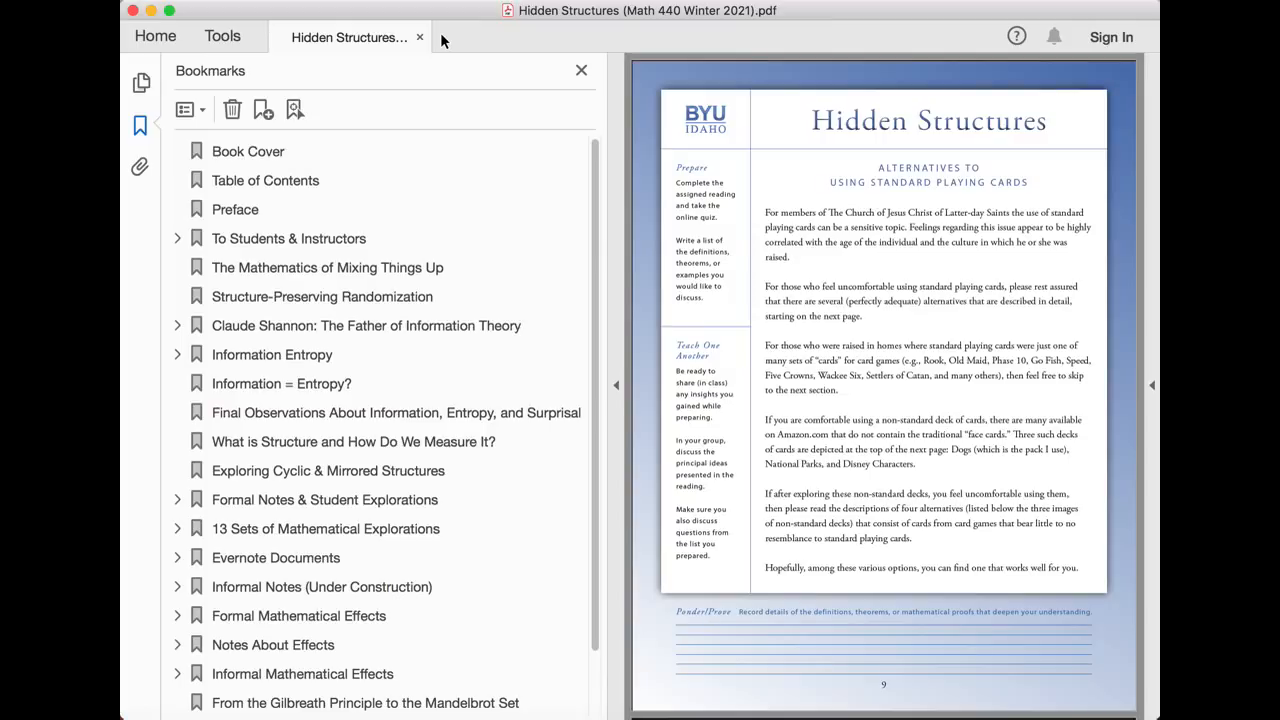
pyautogui.scroll(-3)
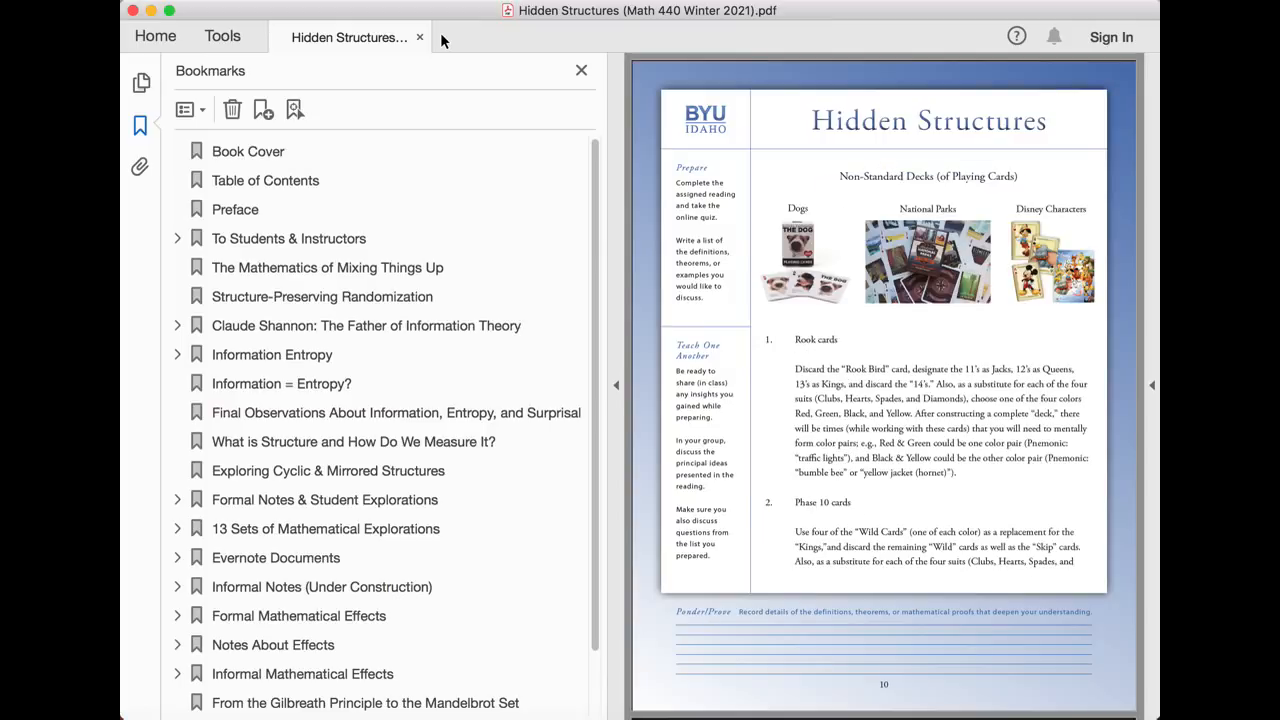
pyautogui.scroll(-3)
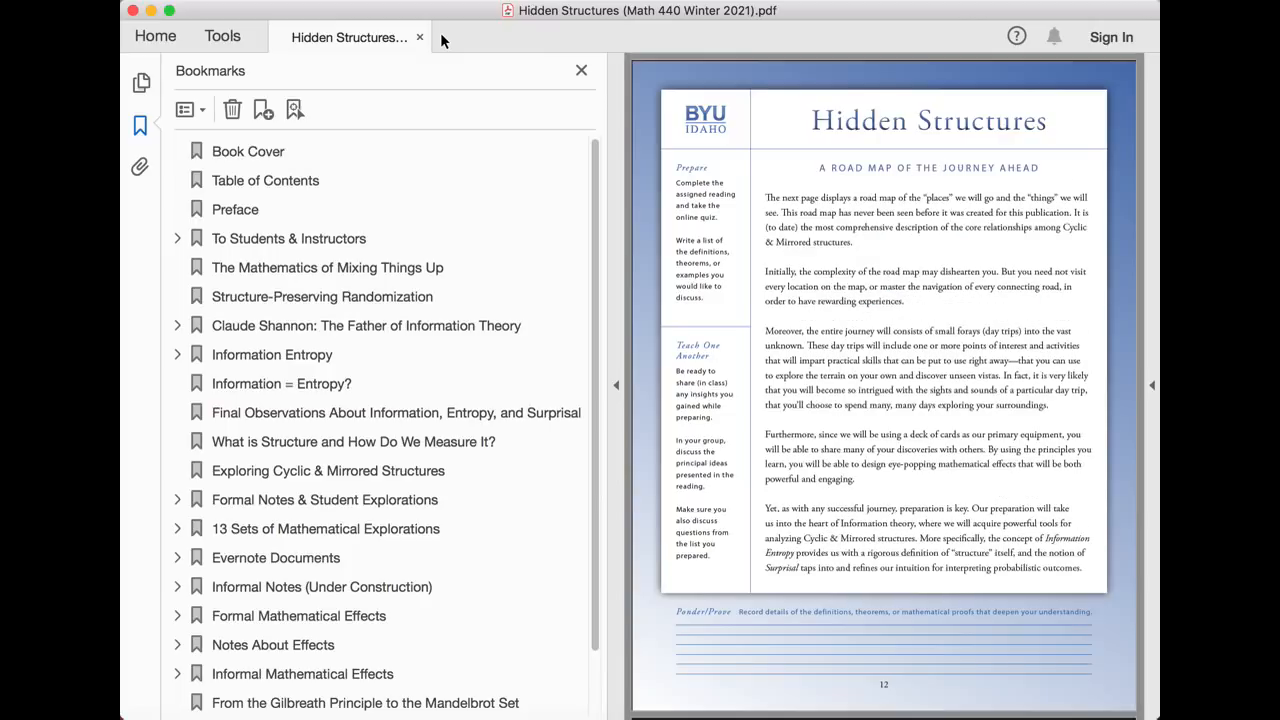